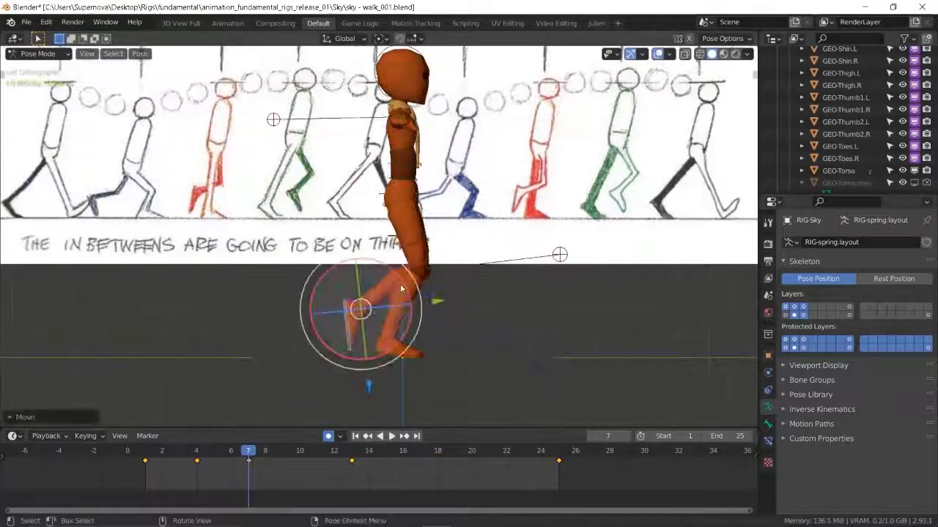
- Copy the leg pose and paste it X-flipped at frame 19
{"action": "left_click", "coordinate": [300, 450]}
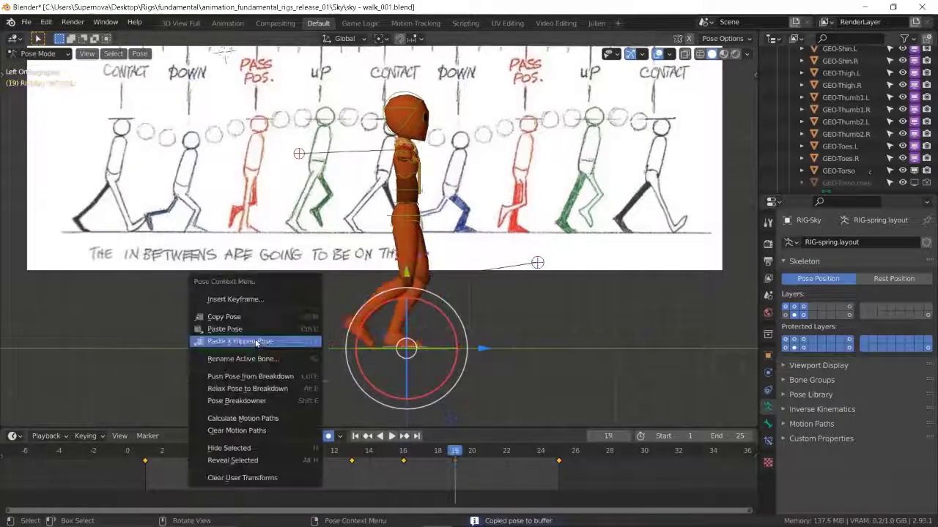
{"action": "left_click", "coordinate": [239, 341]}
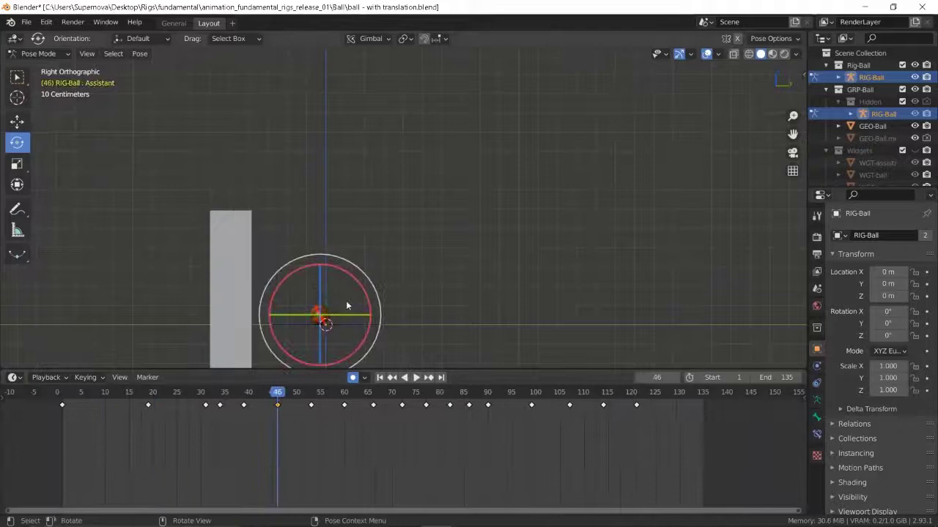
- Play the bouncing ball rig animation, then start a fresh default cube scene
{"action": "left_click", "coordinate": [404, 377]}
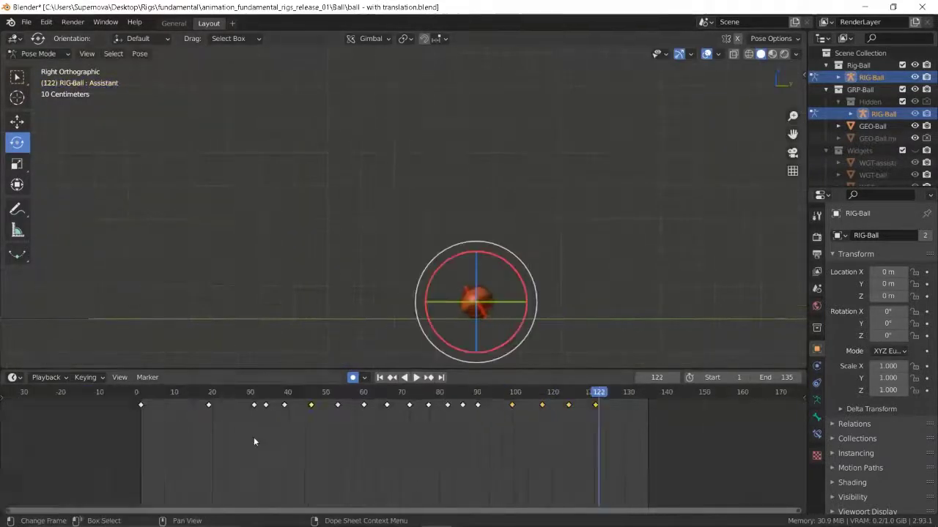
{"action": "left_click", "coordinate": [416, 377]}
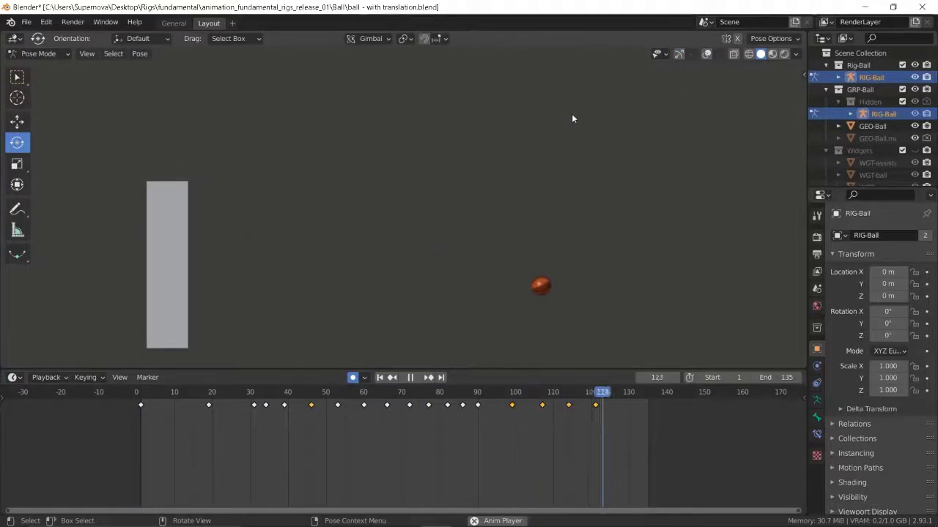
{"action": "left_click", "coordinate": [222, 392]}
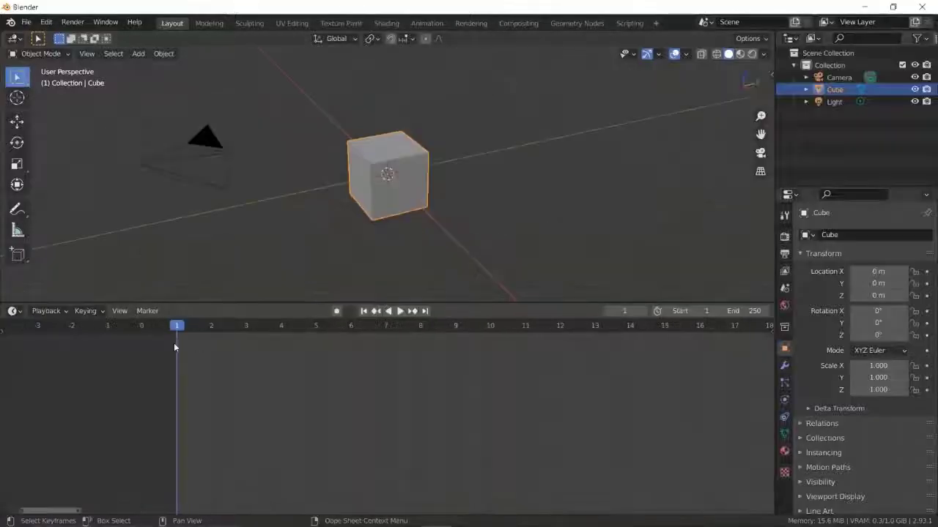
- Keyframe the cube at frames 1 and 13, set Sync to Audio, and start File > Link
{"action": "left_click", "coordinate": [85, 310]}
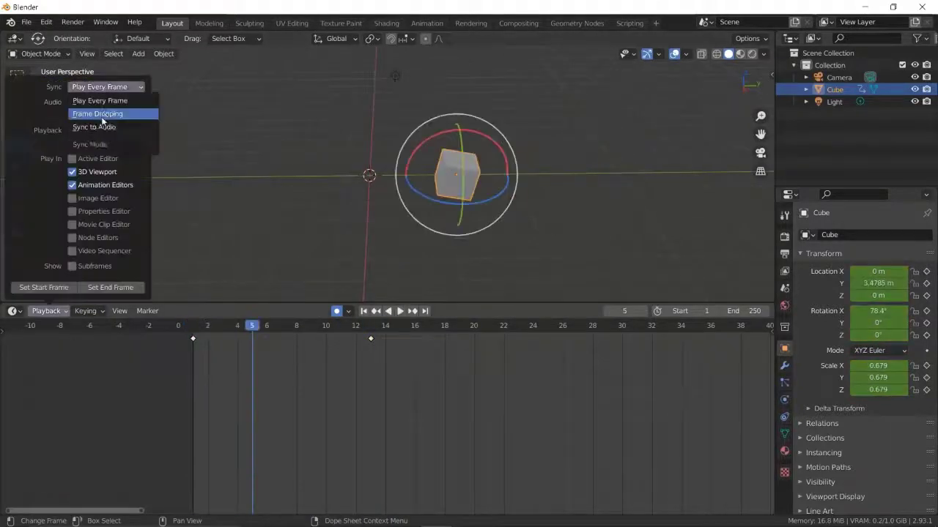
{"action": "left_click", "coordinate": [94, 127]}
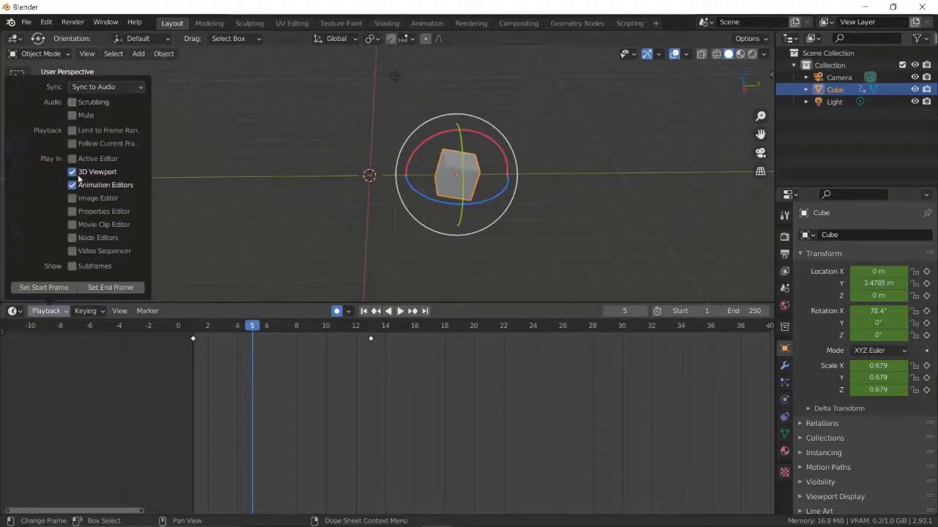
{"action": "left_click", "coordinate": [119, 311]}
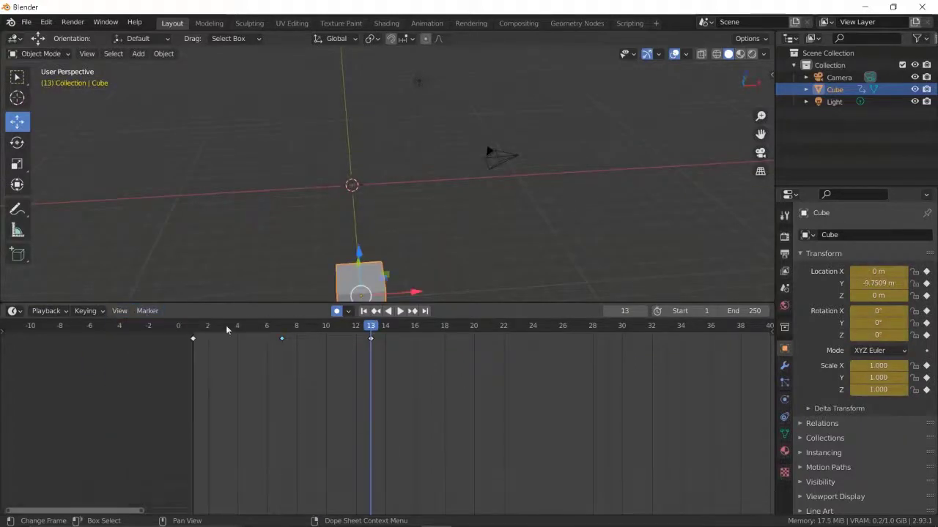
{"action": "left_click", "coordinate": [192, 325]}
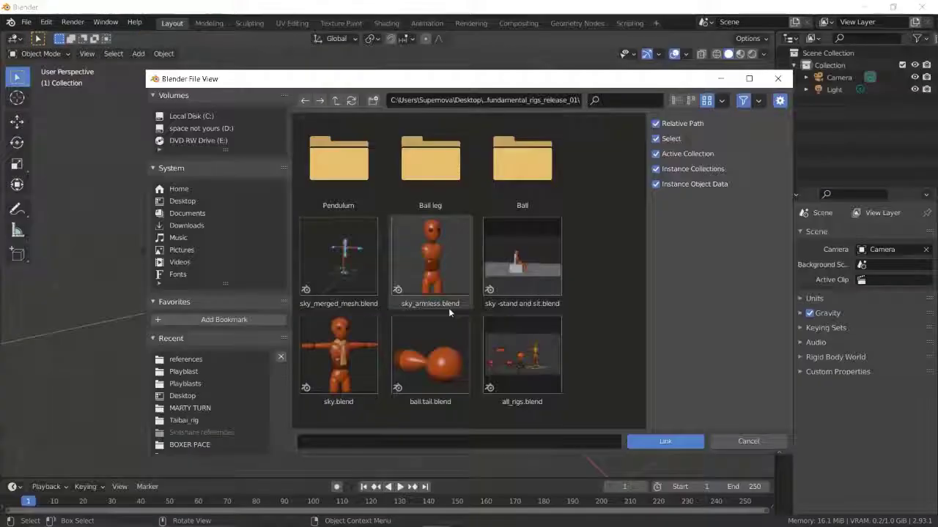
- Link sky.blend into the scene and key IK_thigh.L with LocRotScale and motion paths shown
{"action": "left_click", "coordinate": [663, 441]}
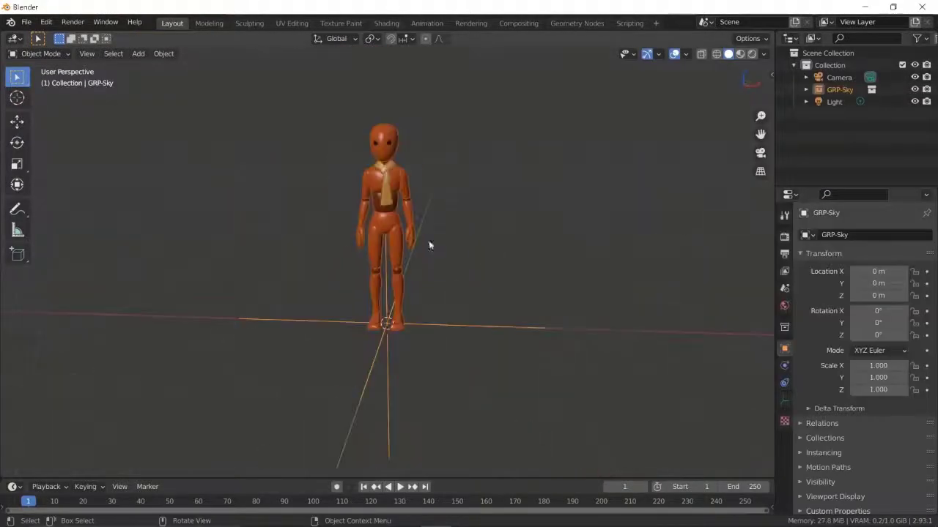
{"action": "left_click", "coordinate": [828, 77]}
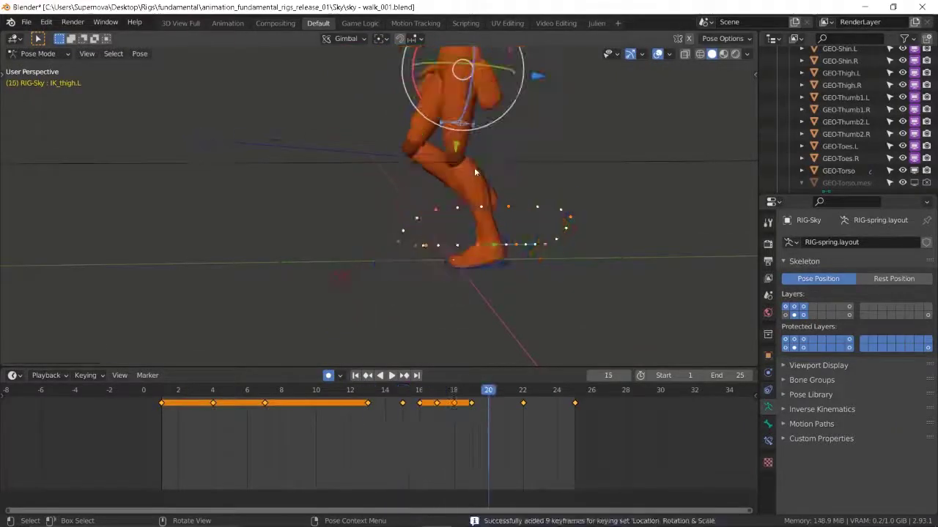
- Play back the Sky character's walk-cycle animation
{"action": "left_click", "coordinate": [384, 390]}
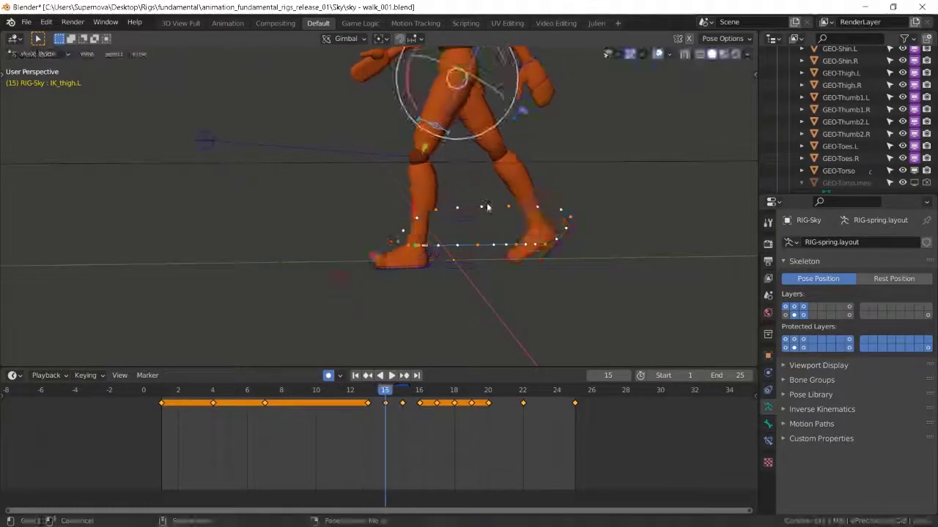
{"action": "left_click", "coordinate": [379, 375]}
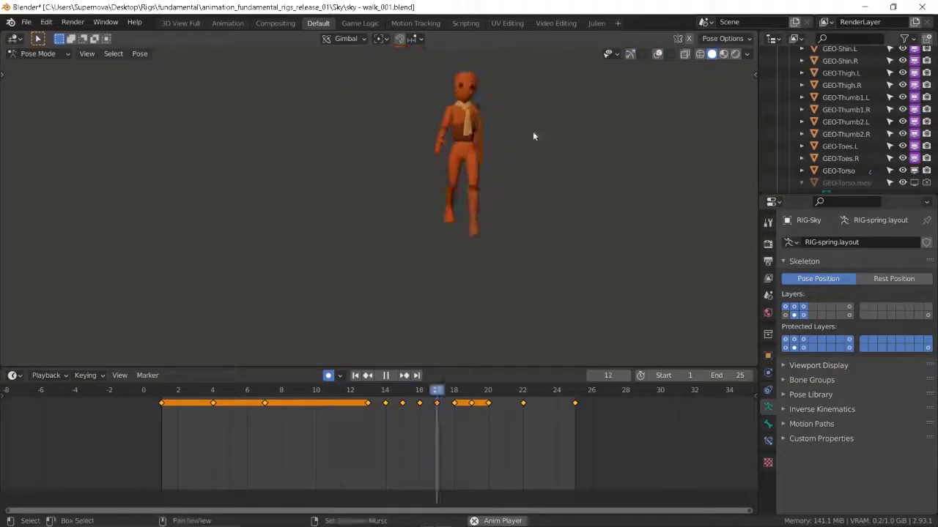
{"action": "left_click", "coordinate": [196, 390]}
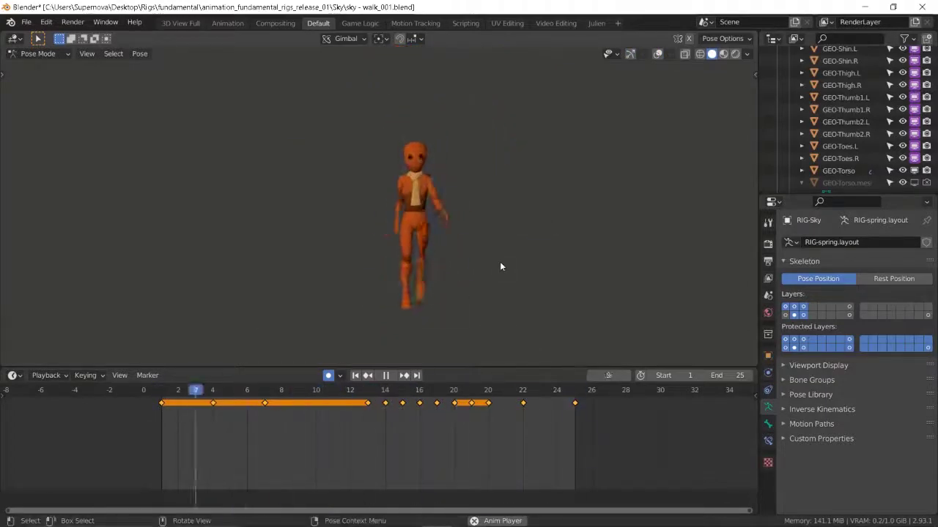